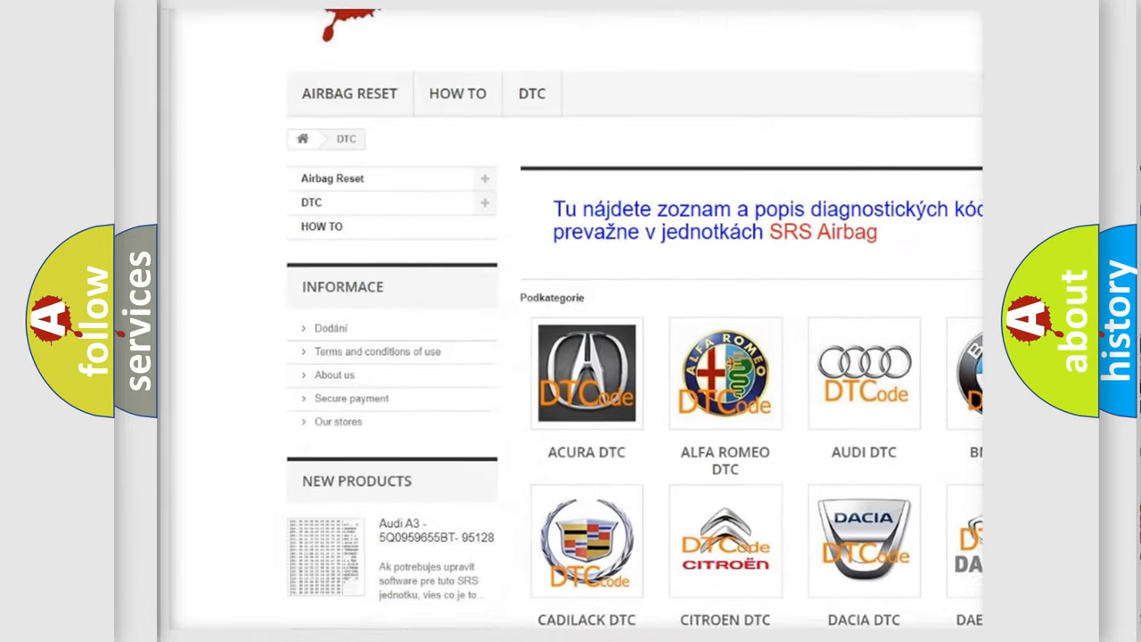
scroll("down", 3)
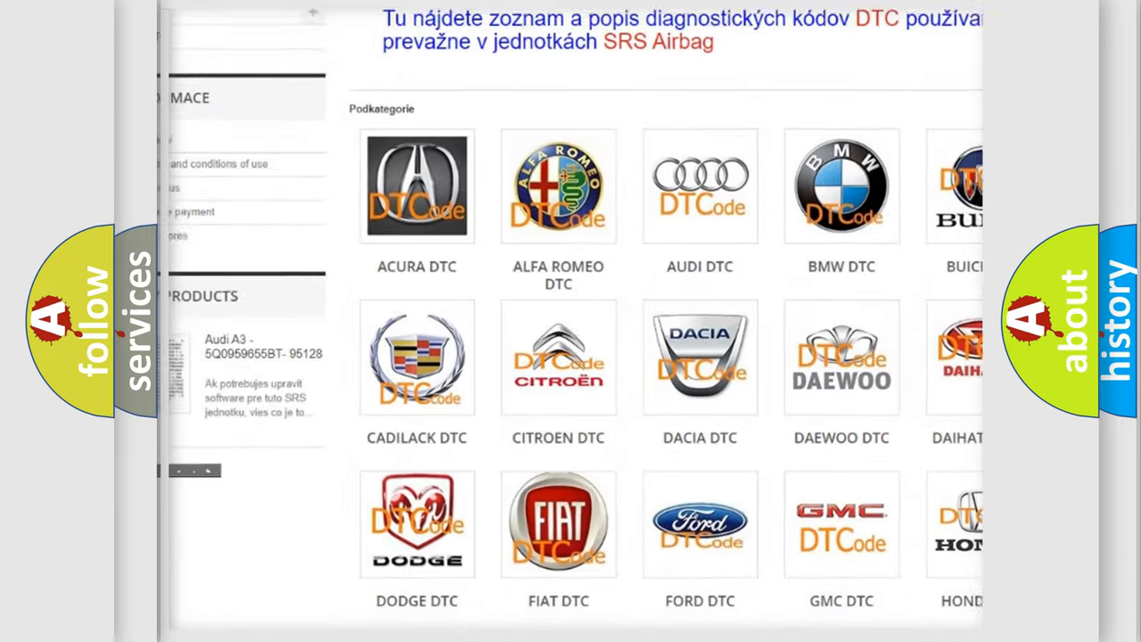
scroll("down", 3)
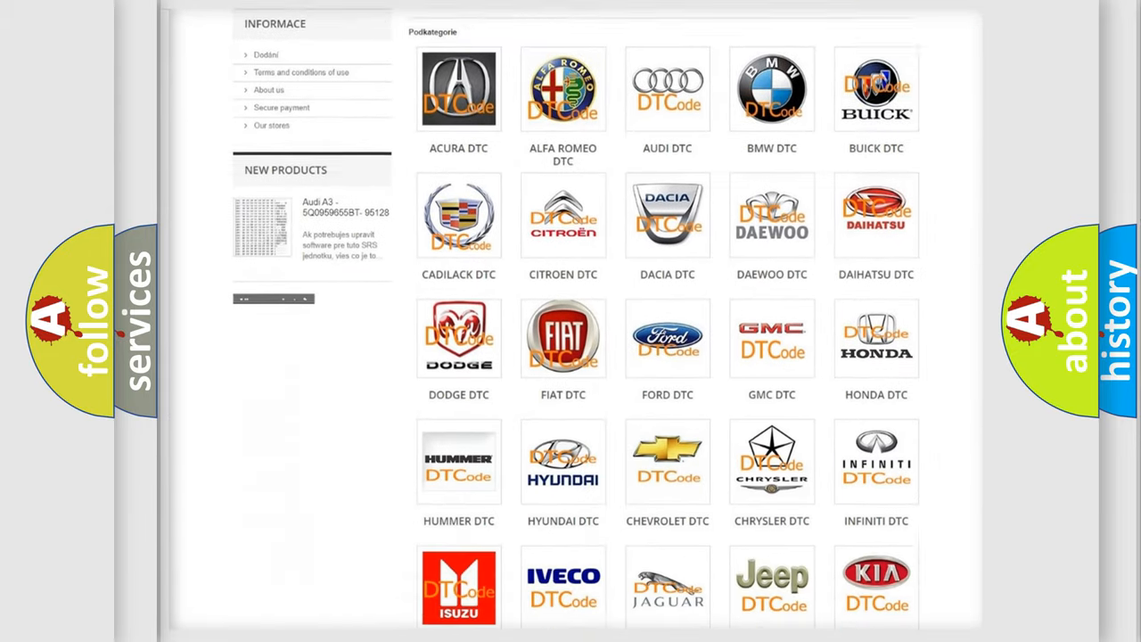
scroll("down", 3)
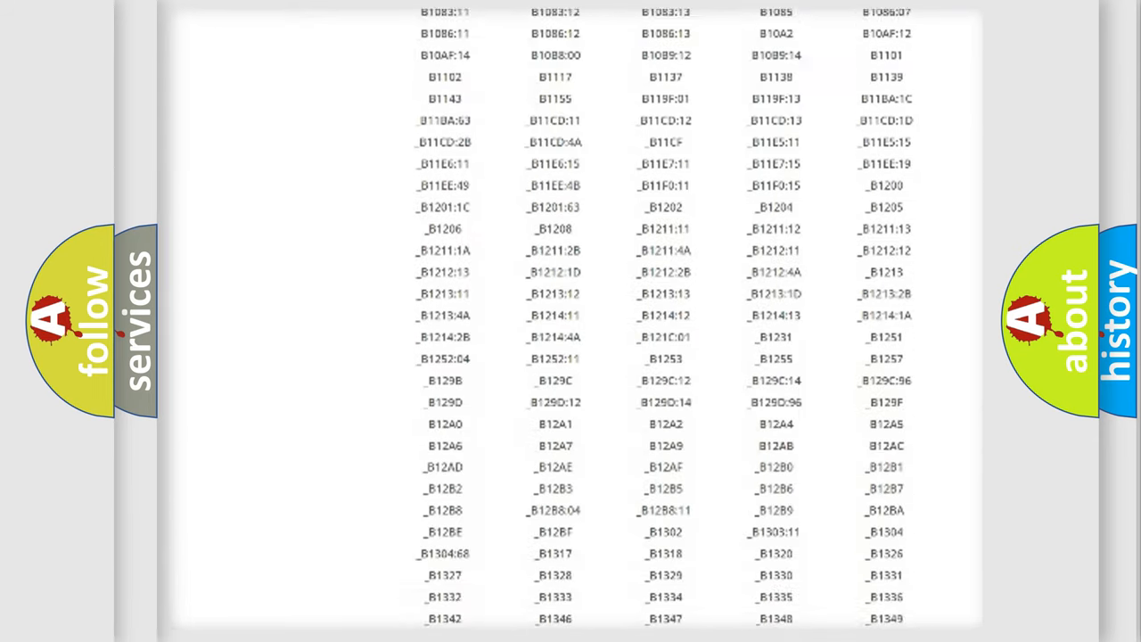
scroll("down", 3)
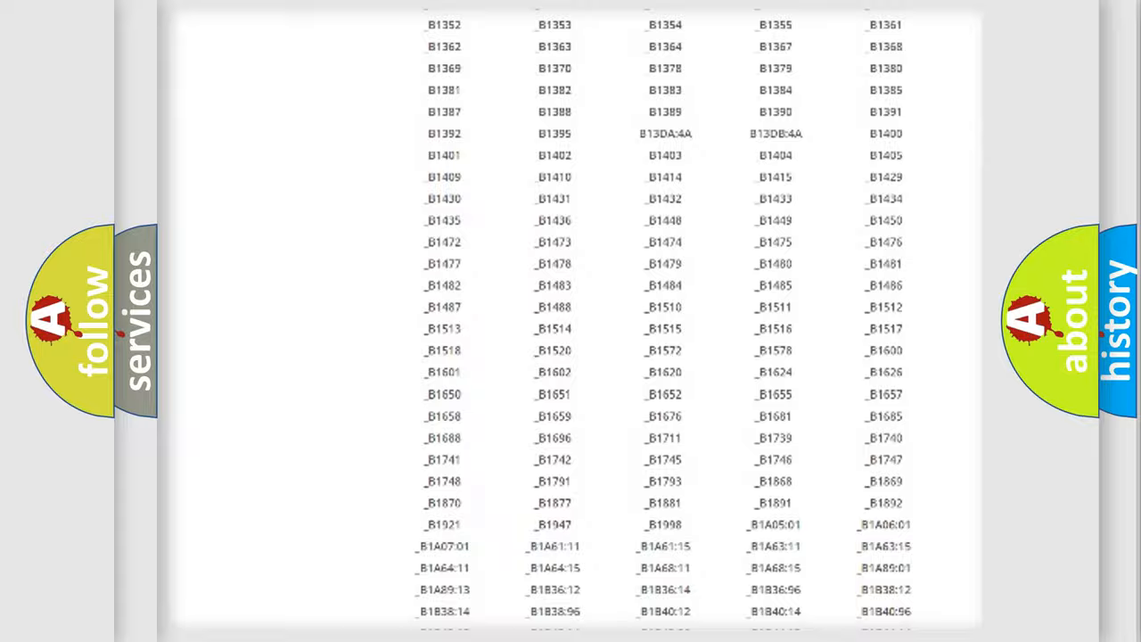